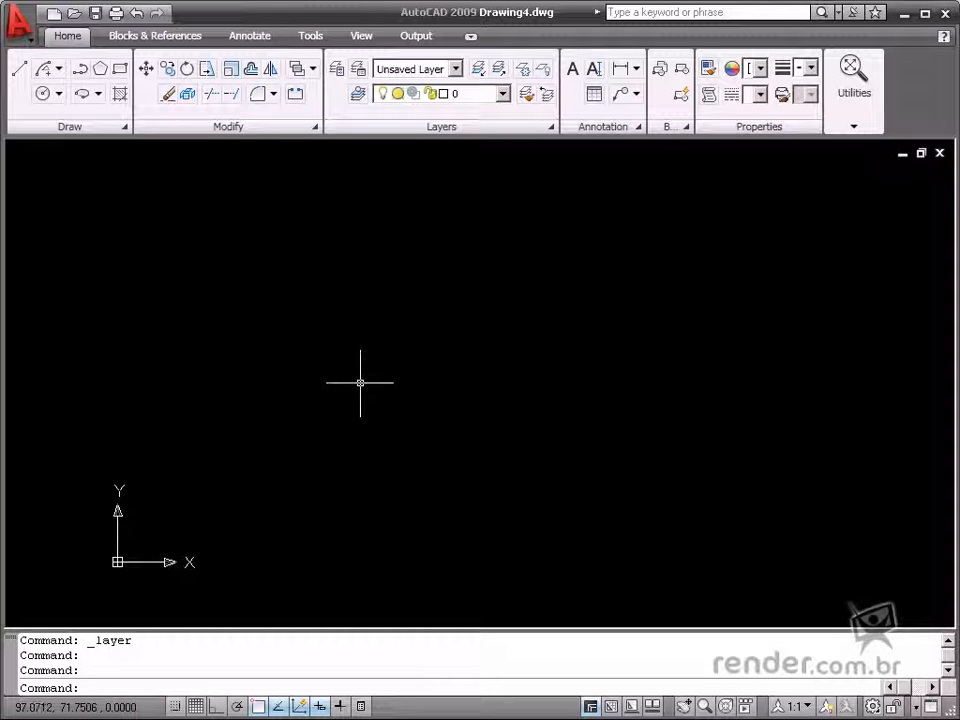
{"action": "mouse_move", "coordinate": [370, 380]}
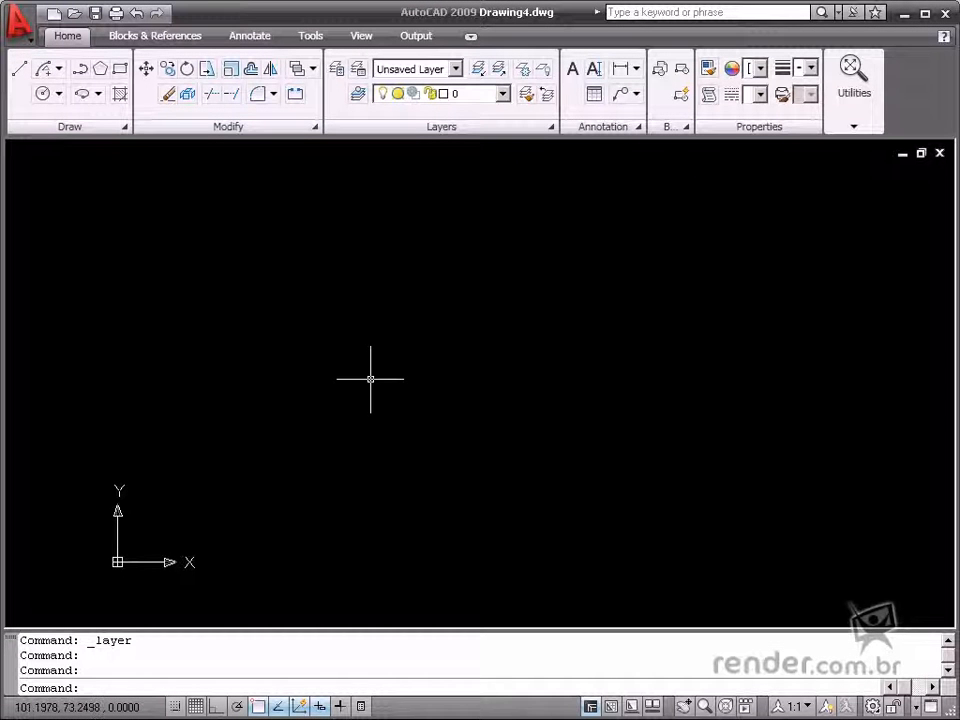
{"action": "mouse_move", "coordinate": [430, 372]}
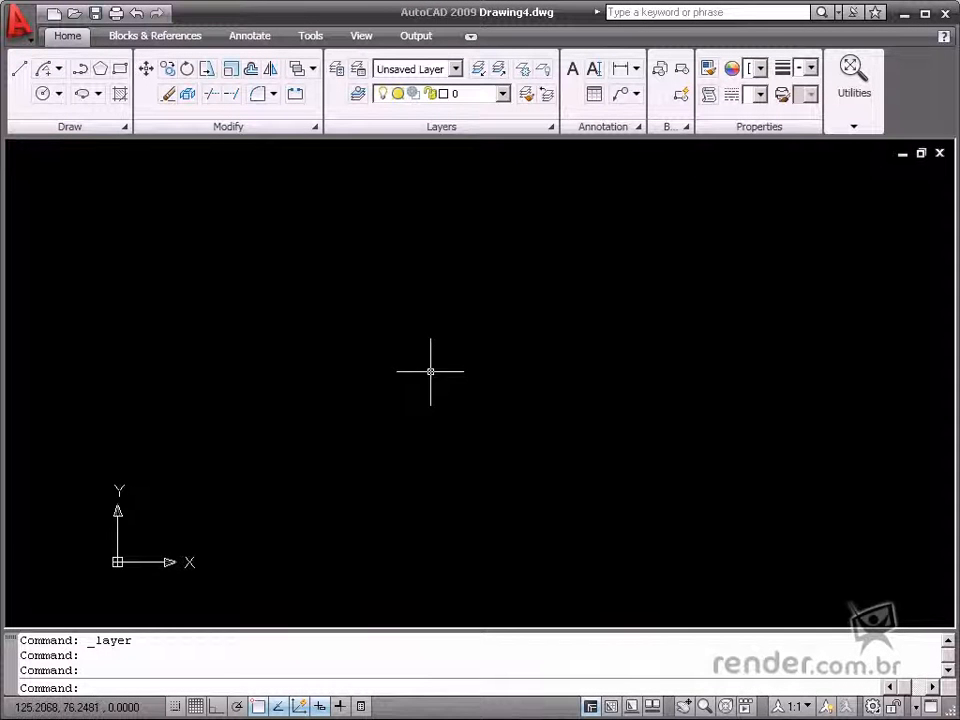
{"action": "mouse_move", "coordinate": [120, 68]}
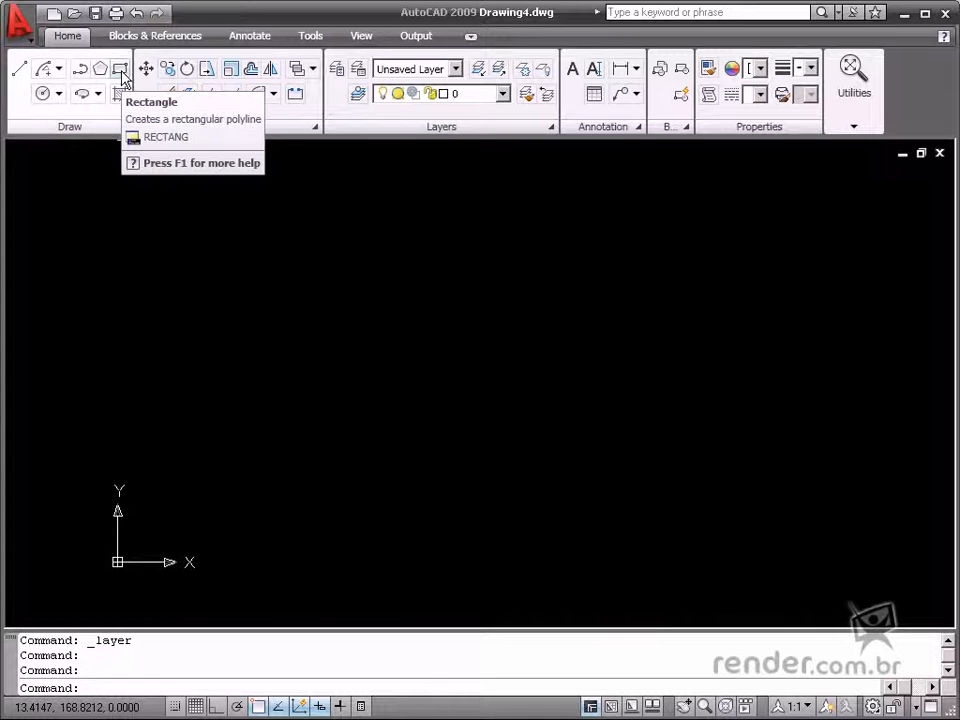
{"action": "mouse_move", "coordinate": [120, 68]}
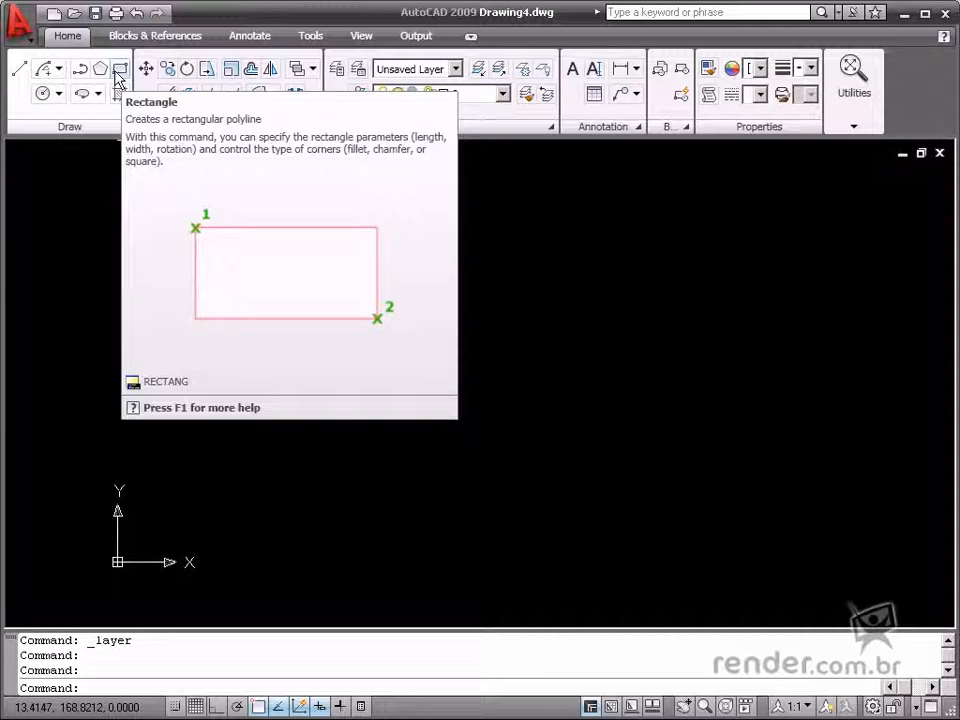
{"action": "mouse_move", "coordinate": [358, 112]}
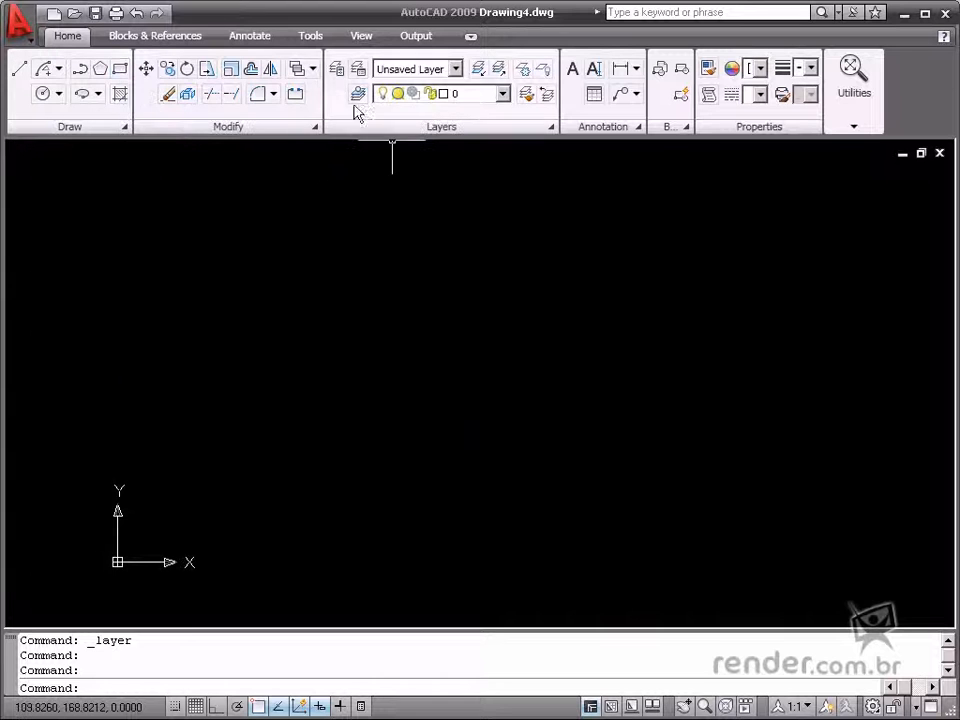
Step: Add a layer named retângulo in Layer Properties Manager and set it current
{"action": "left_click", "coordinate": [340, 68]}
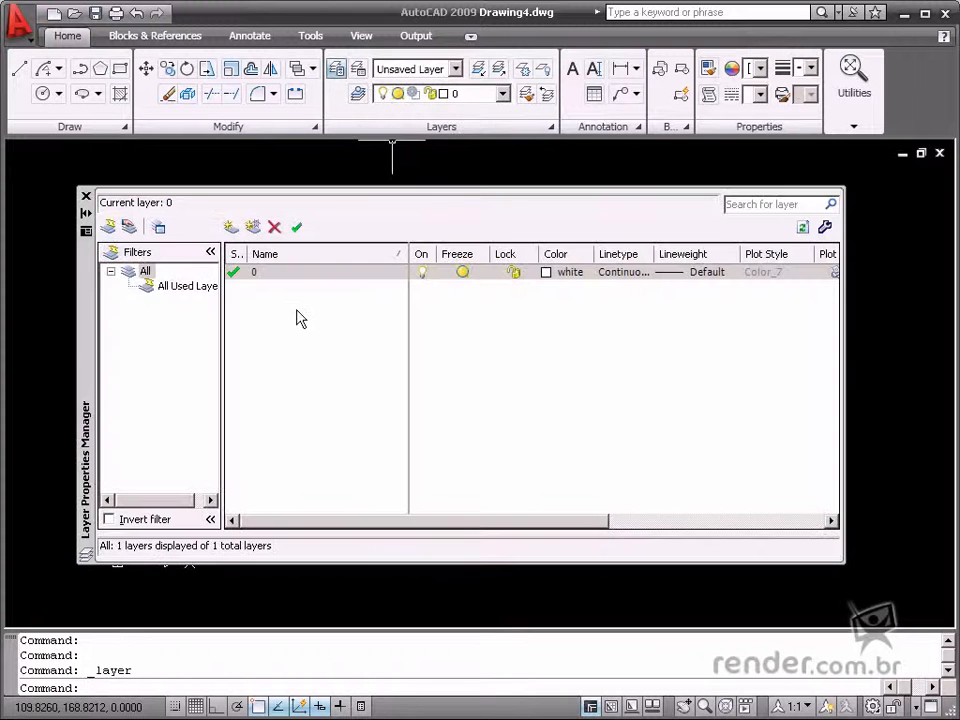
{"action": "left_click", "coordinate": [228, 228]}
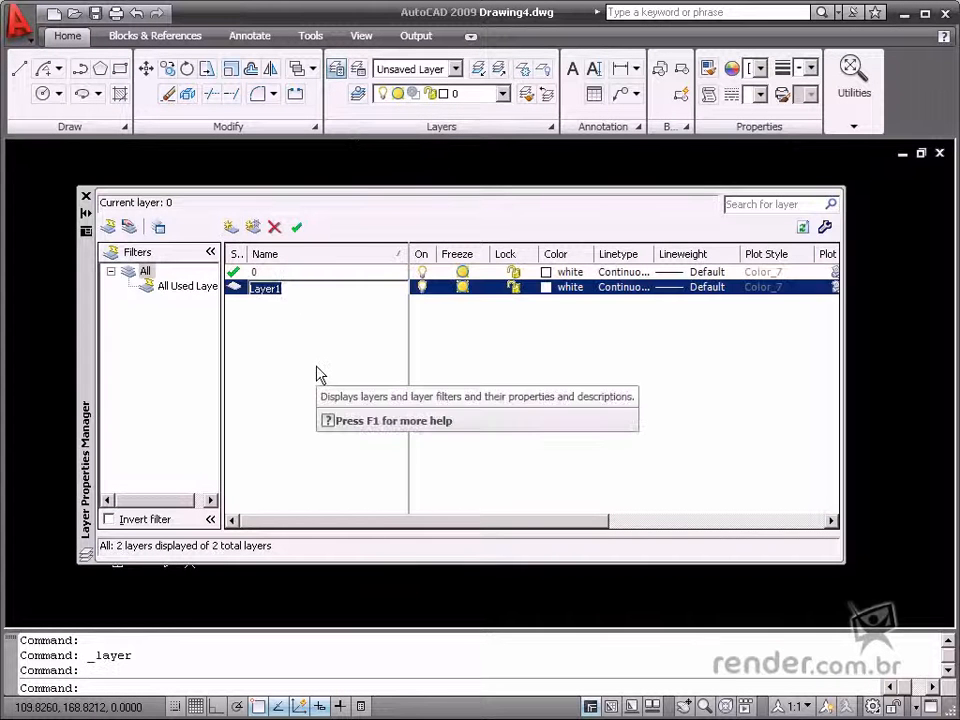
{"action": "type", "text": "retângul"}
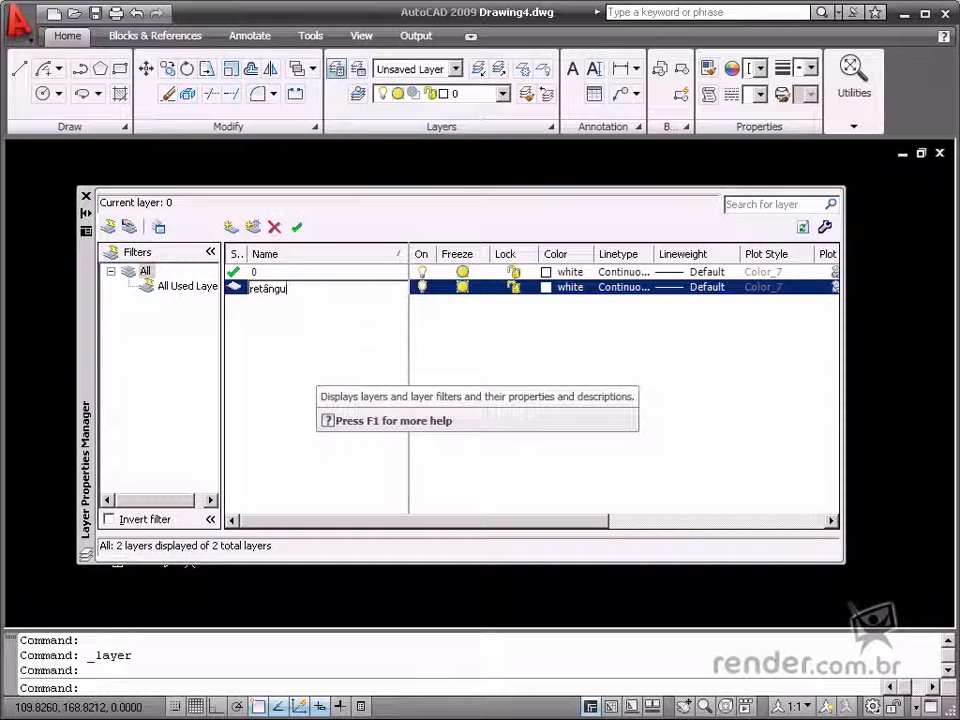
{"action": "double_click", "coordinate": [268, 288]}
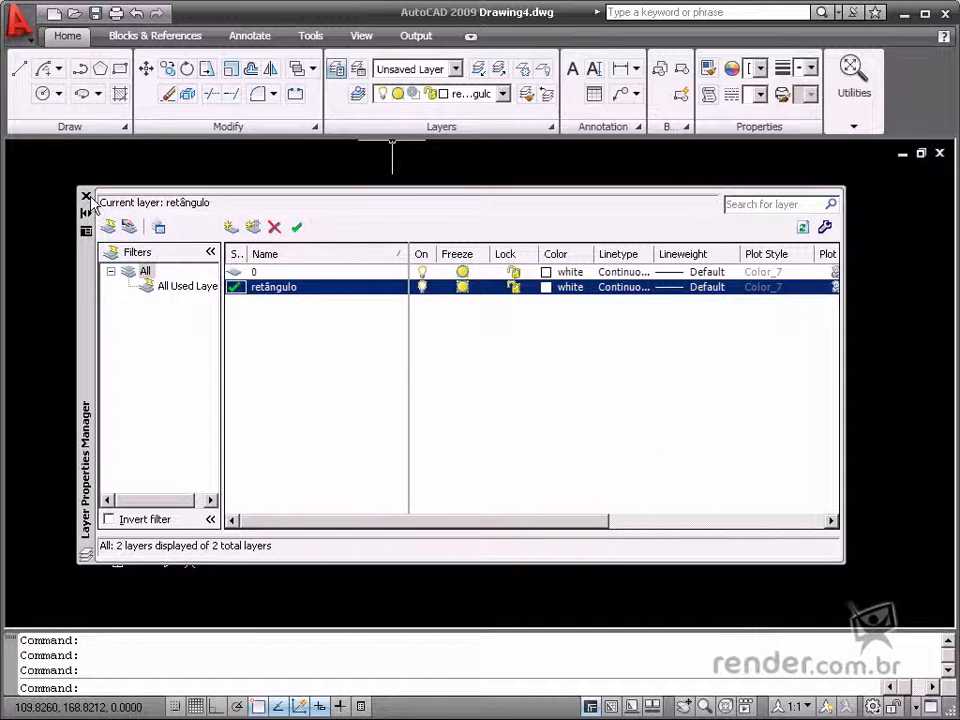
{"action": "left_click", "coordinate": [86, 198]}
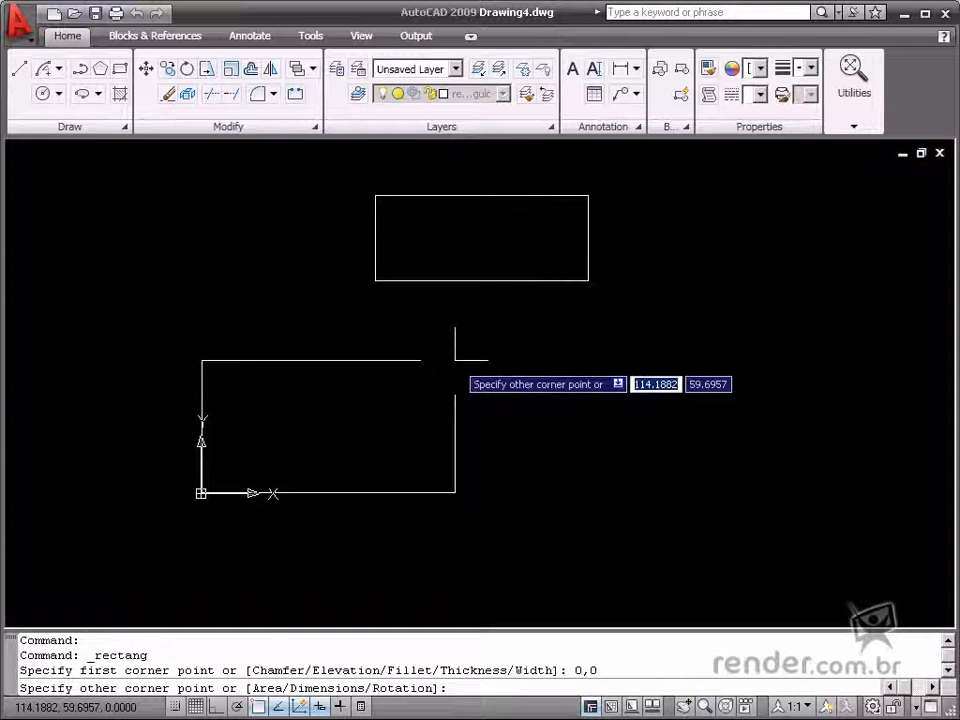
{"action": "mouse_move", "coordinate": [516, 360]}
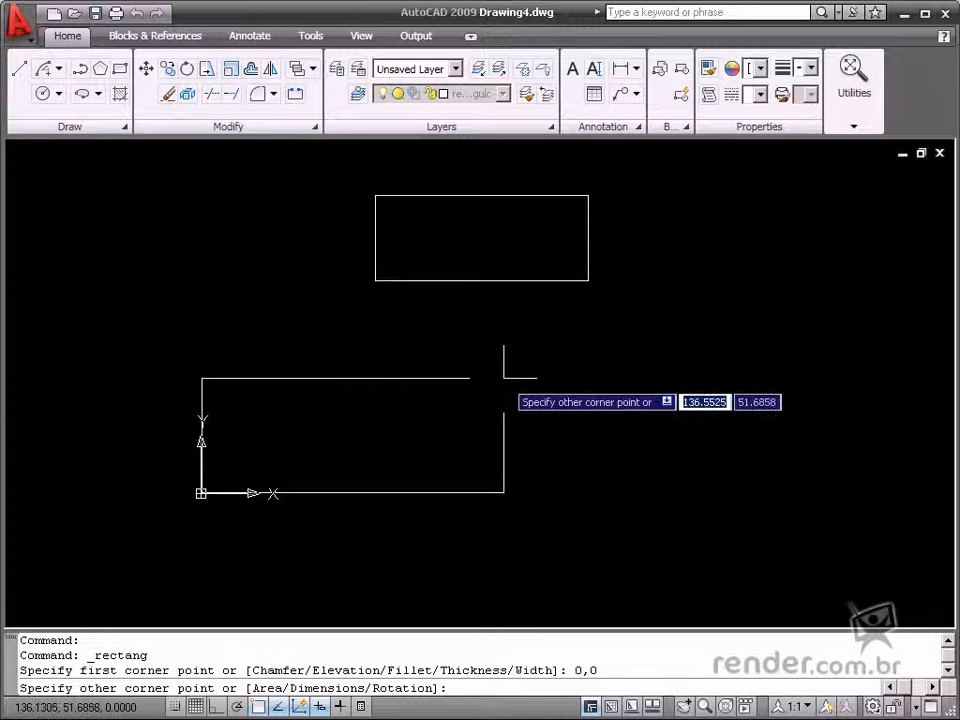
Step: Finish the rectangle anchored at 0,0 and begin another rectangle
{"action": "left_click", "coordinate": [504, 504]}
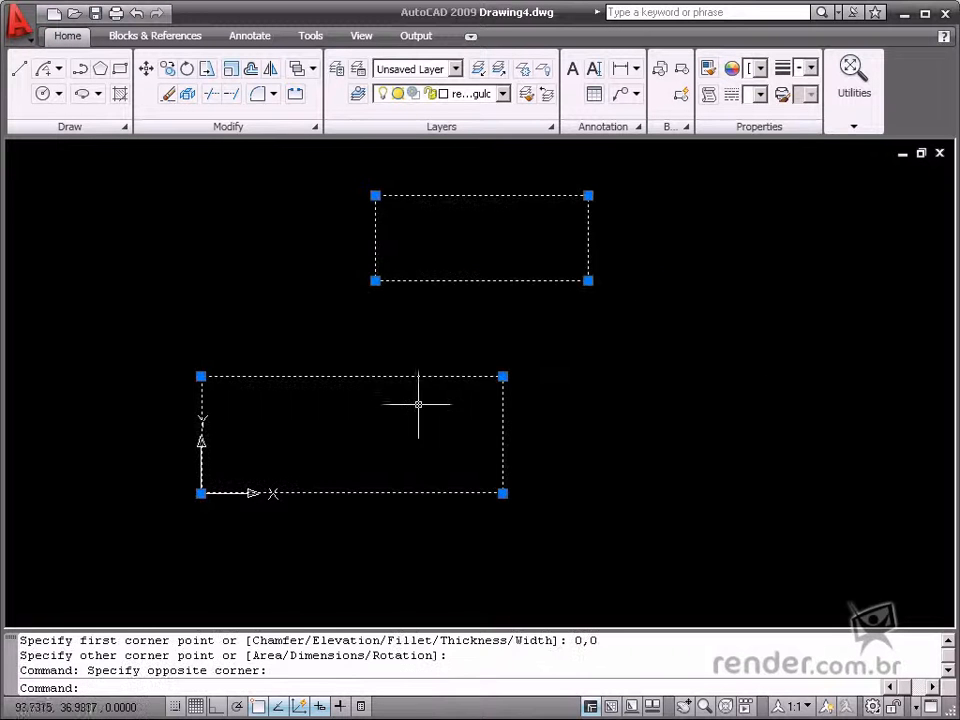
{"action": "left_click", "coordinate": [120, 68]}
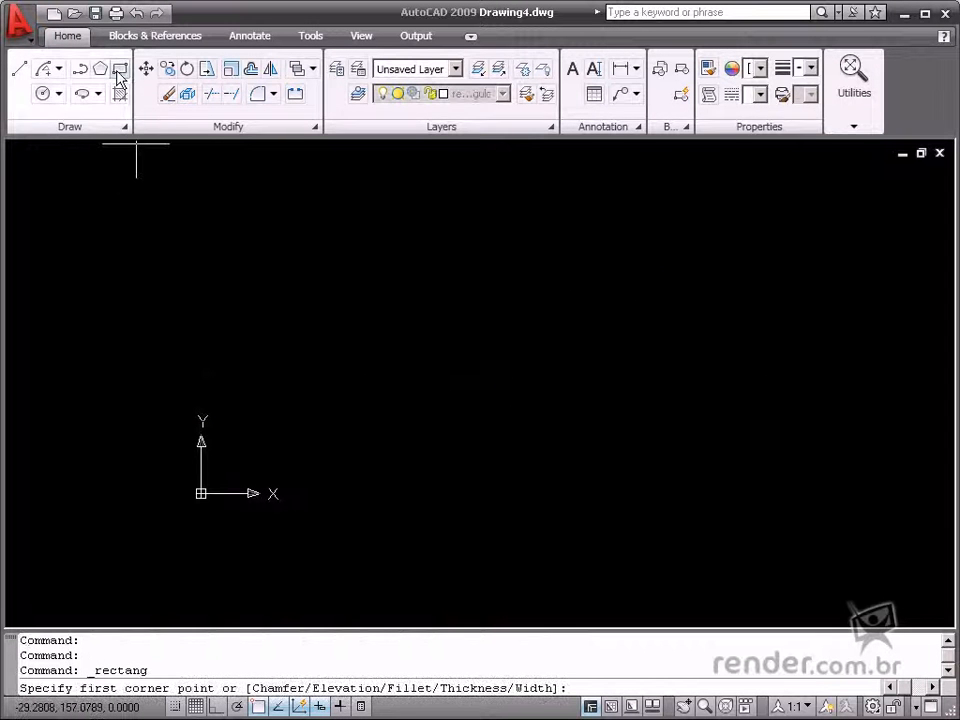
{"action": "mouse_move", "coordinate": [280, 610]}
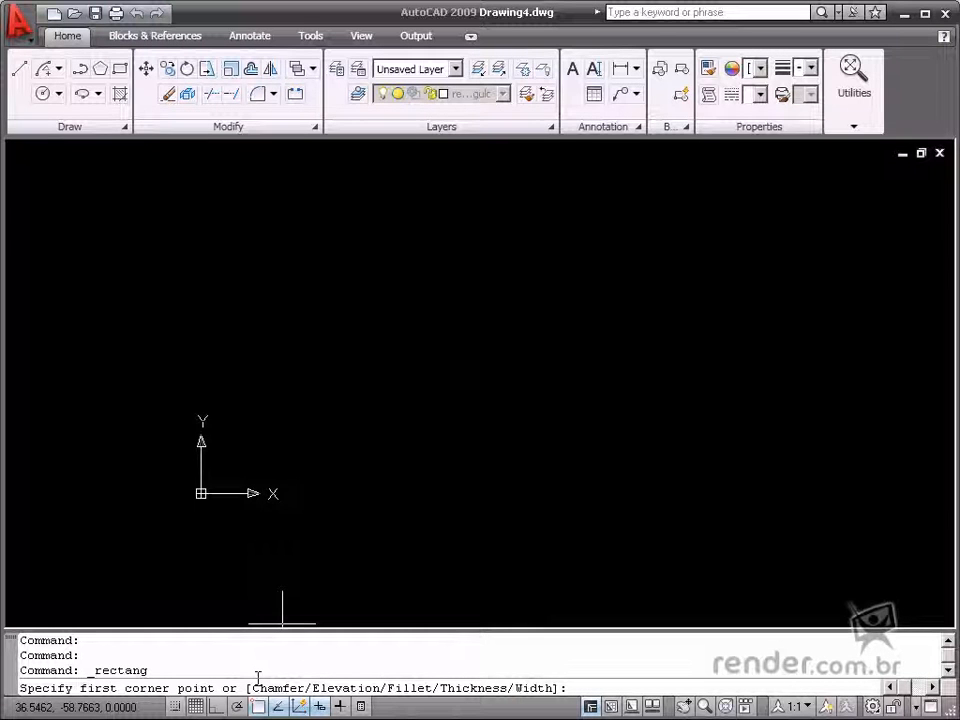
{"action": "mouse_move", "coordinate": [316, 344]}
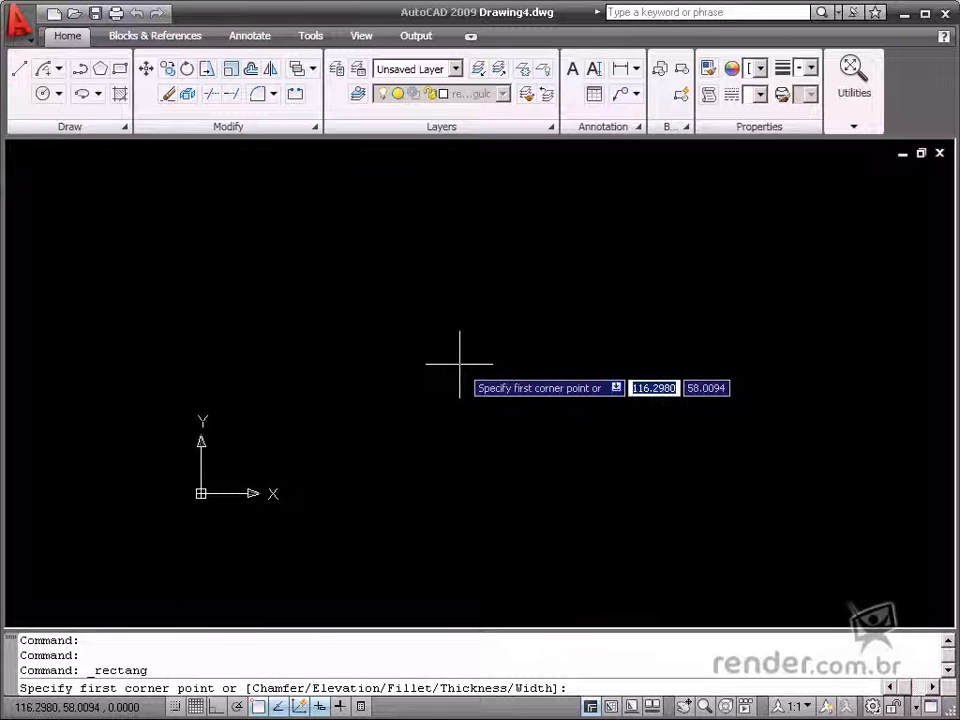
{"action": "mouse_move", "coordinate": [458, 358]}
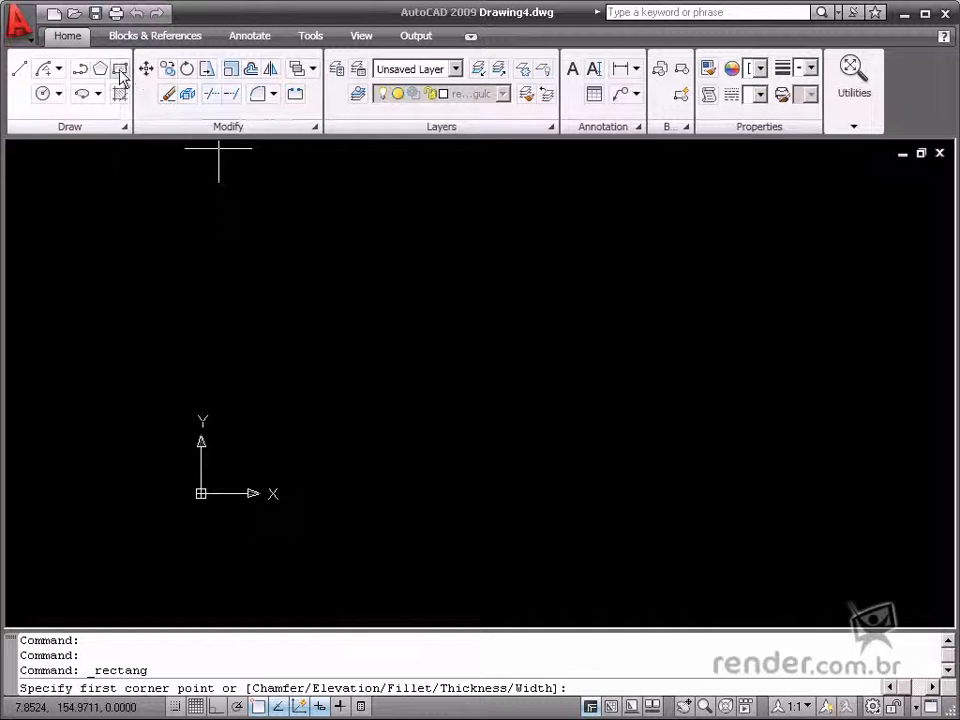
{"action": "mouse_move", "coordinate": [308, 396]}
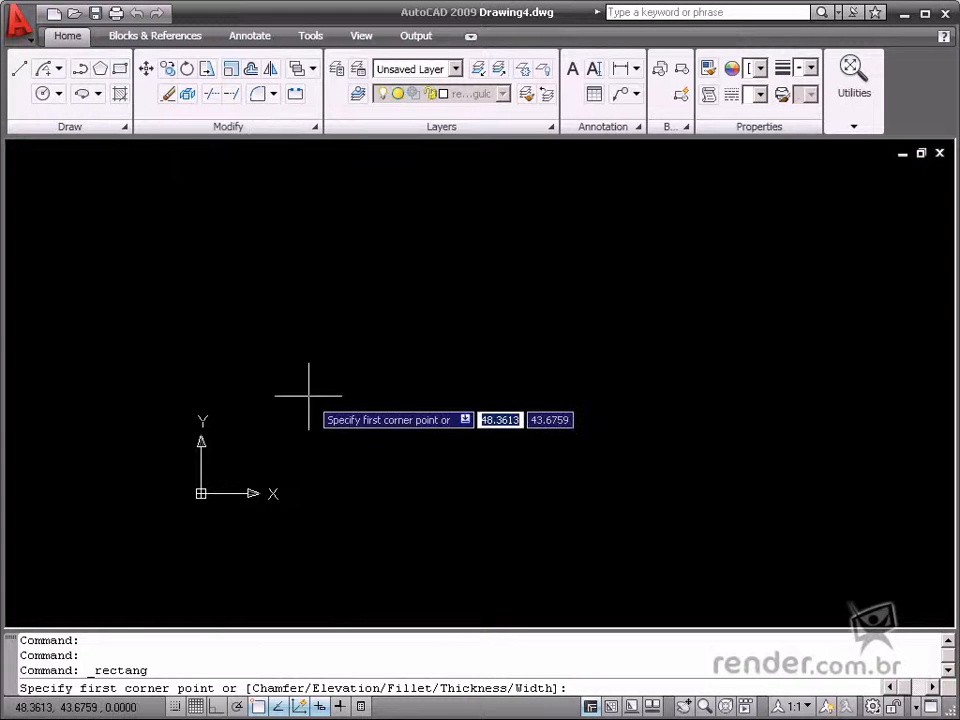
Step: Draw a 200 by 200 square with Fillet corners of radius 20
{"action": "type", "text": "f"}
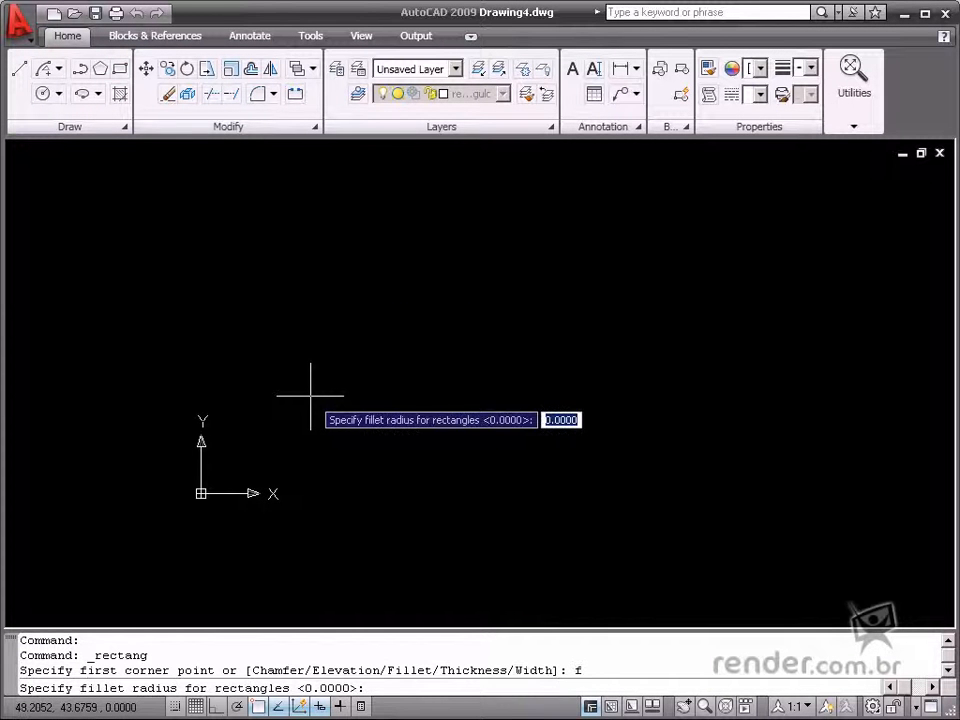
{"action": "type", "text": "20"}
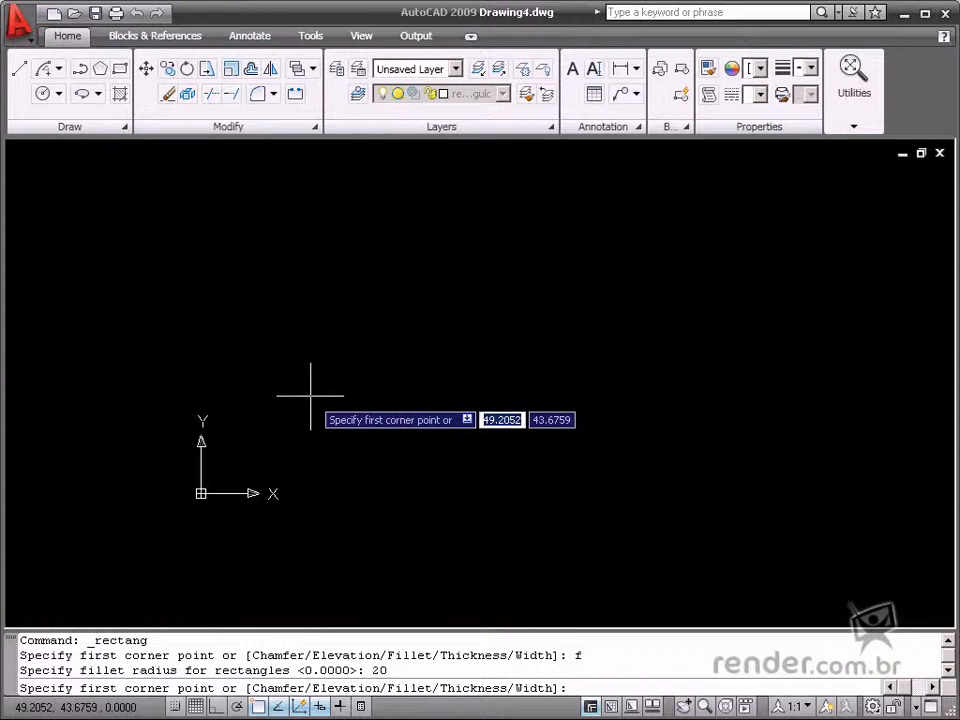
{"action": "left_click", "coordinate": [310, 396]}
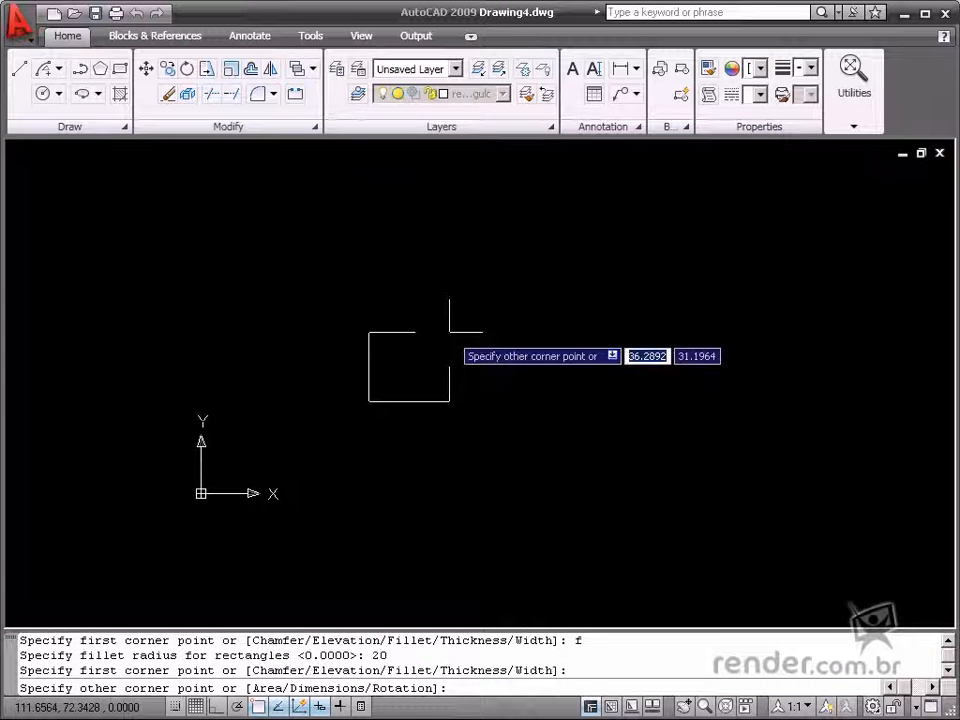
{"action": "type", "text": "200,200"}
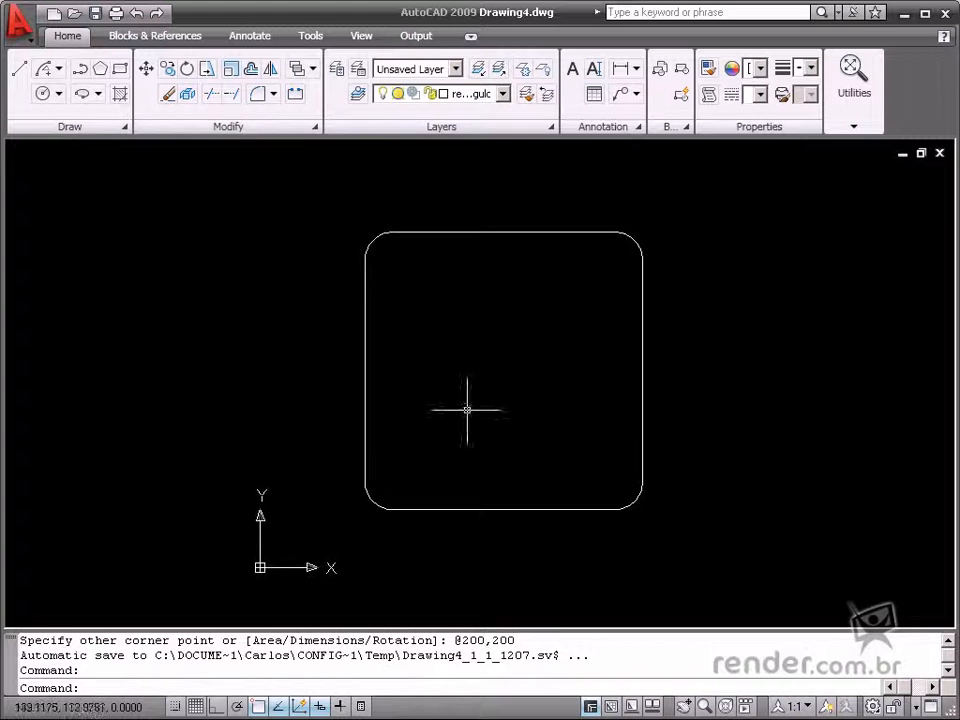
{"action": "mouse_move", "coordinate": [536, 384]}
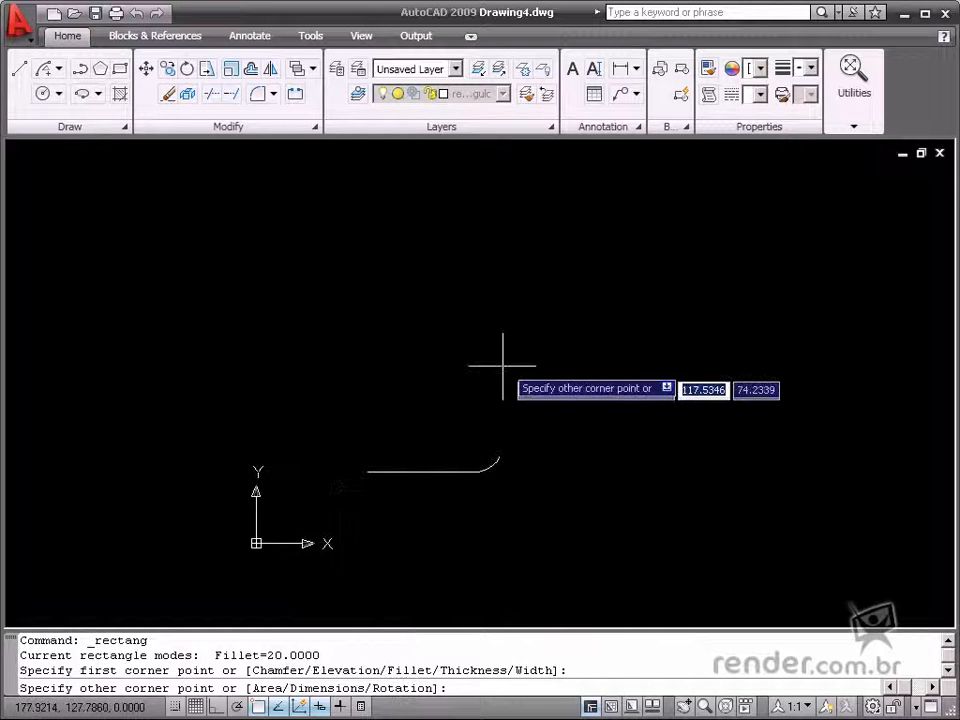
{"action": "mouse_move", "coordinate": [520, 320]}
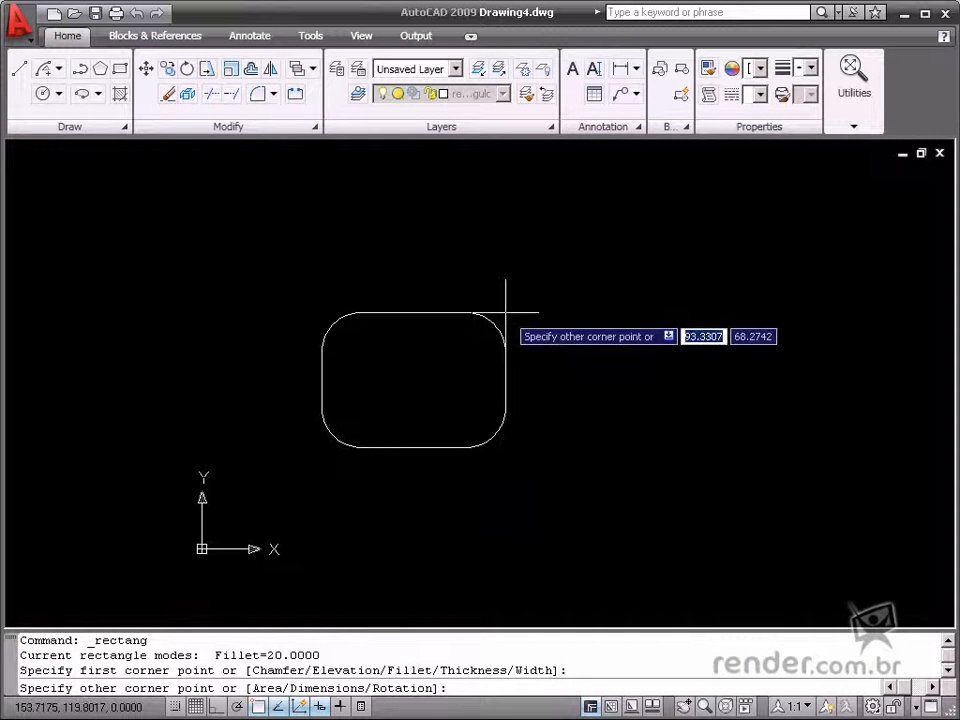
Step: Size the rectangle by Area 400 with Length 20, giving a small square
{"action": "type", "text": "a"}
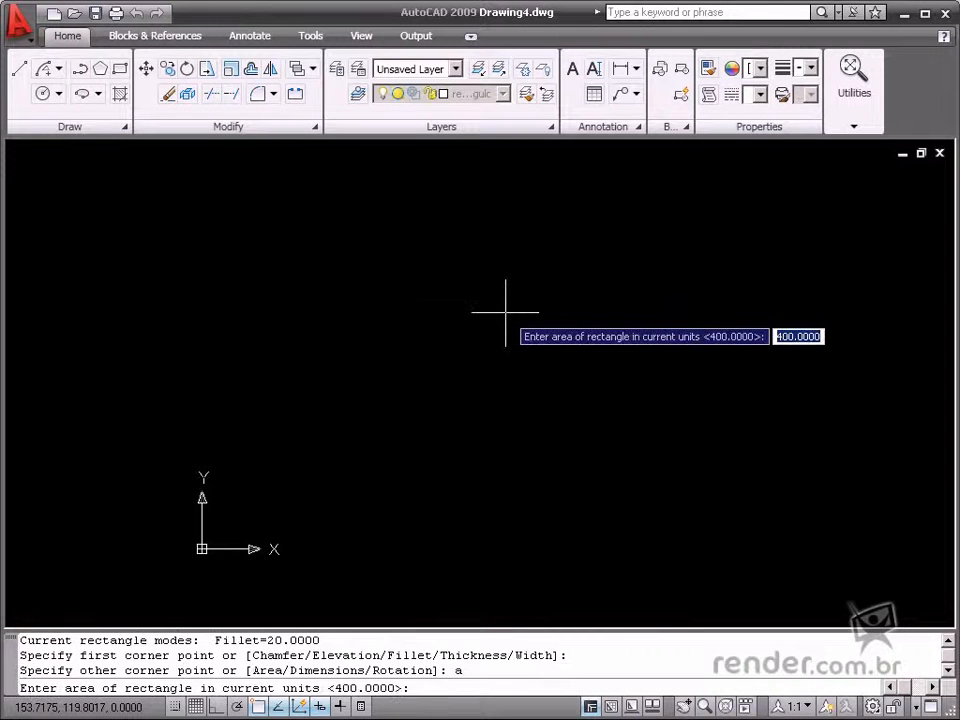
{"action": "type", "text": "400"}
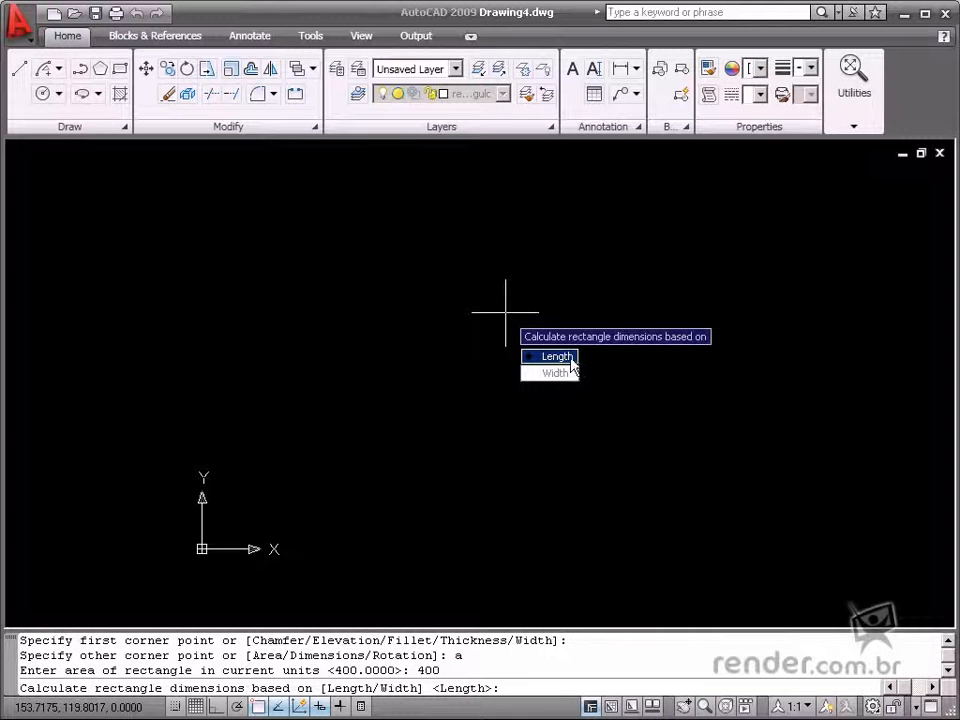
{"action": "left_click", "coordinate": [556, 356]}
{"action": "type", "text": "20"}
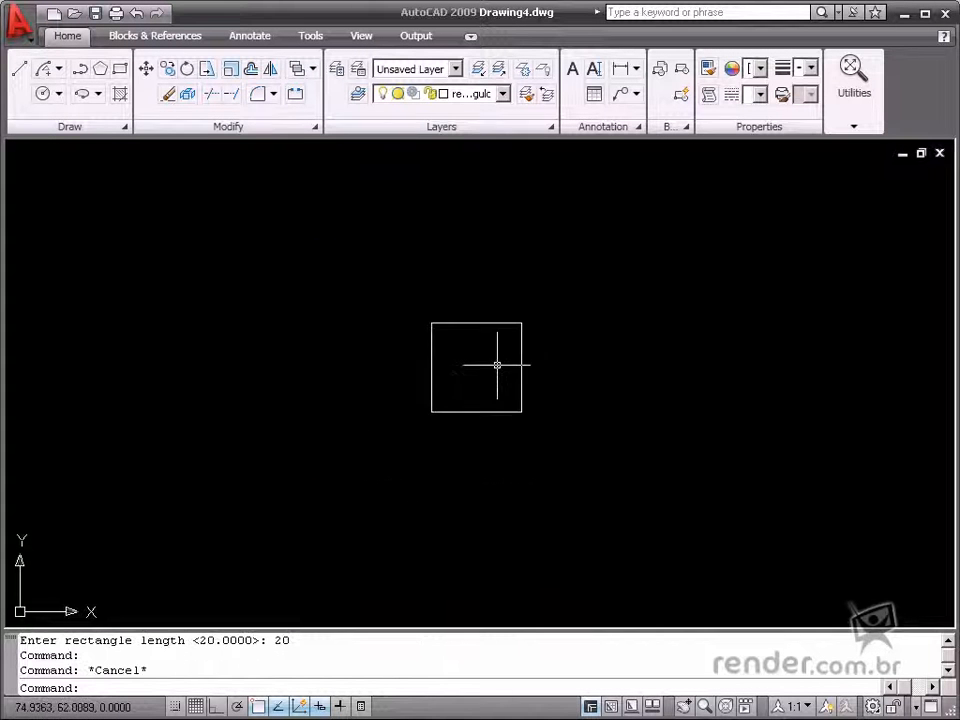
{"action": "mouse_move", "coordinate": [468, 382]}
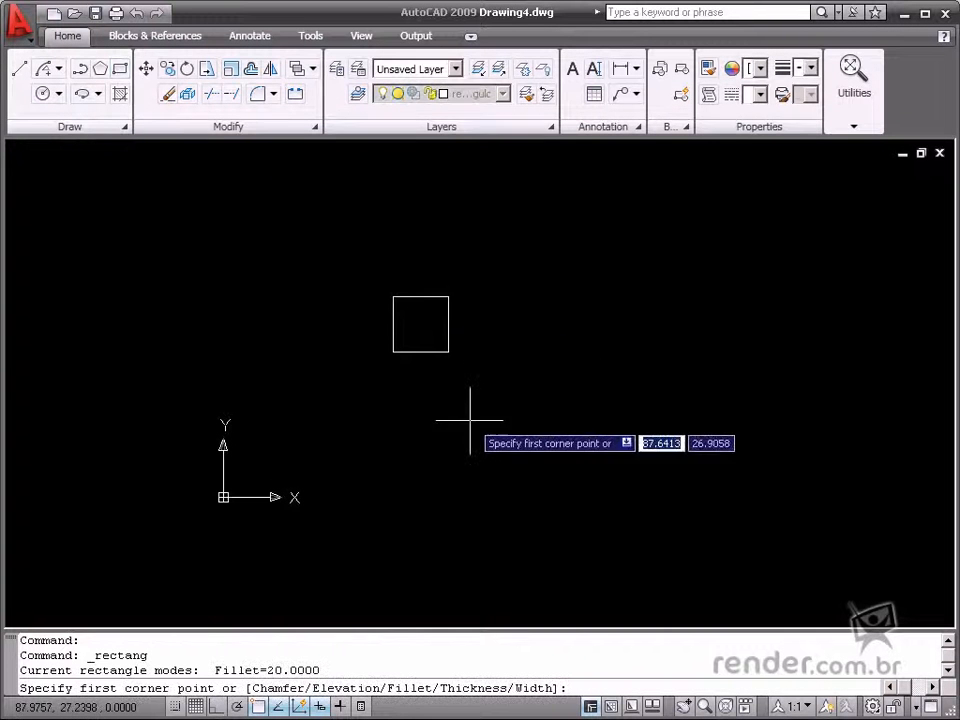
Step: Pick a first corner and choose the Rotation option before the rectangles are erased
{"action": "left_click", "coordinate": [470, 420]}
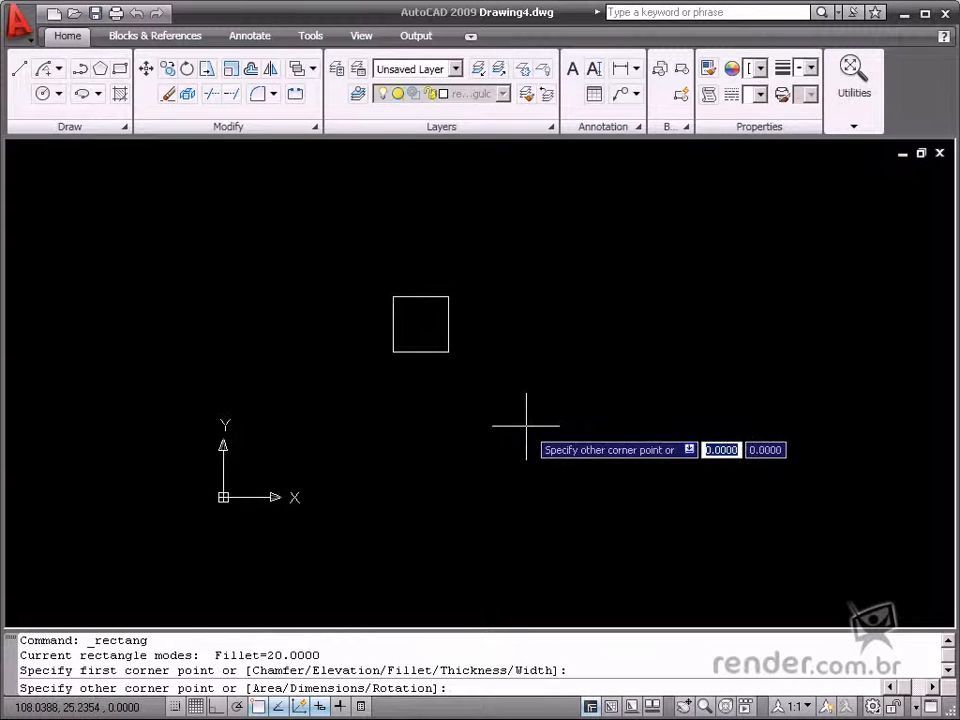
{"action": "type", "text": "r"}
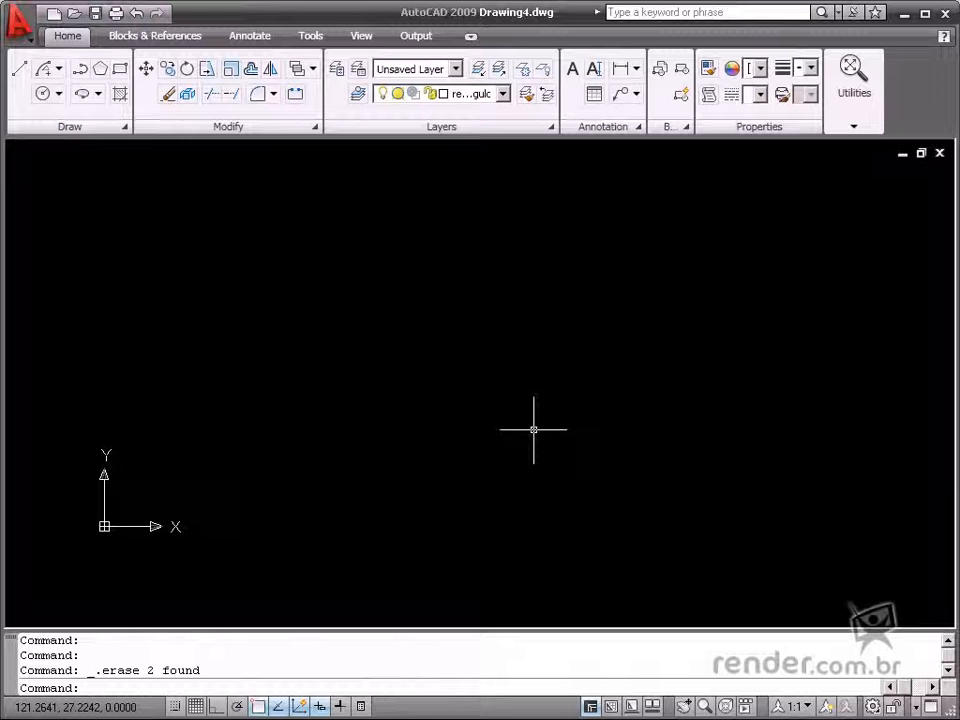
{"action": "mouse_move", "coordinate": [296, 296]}
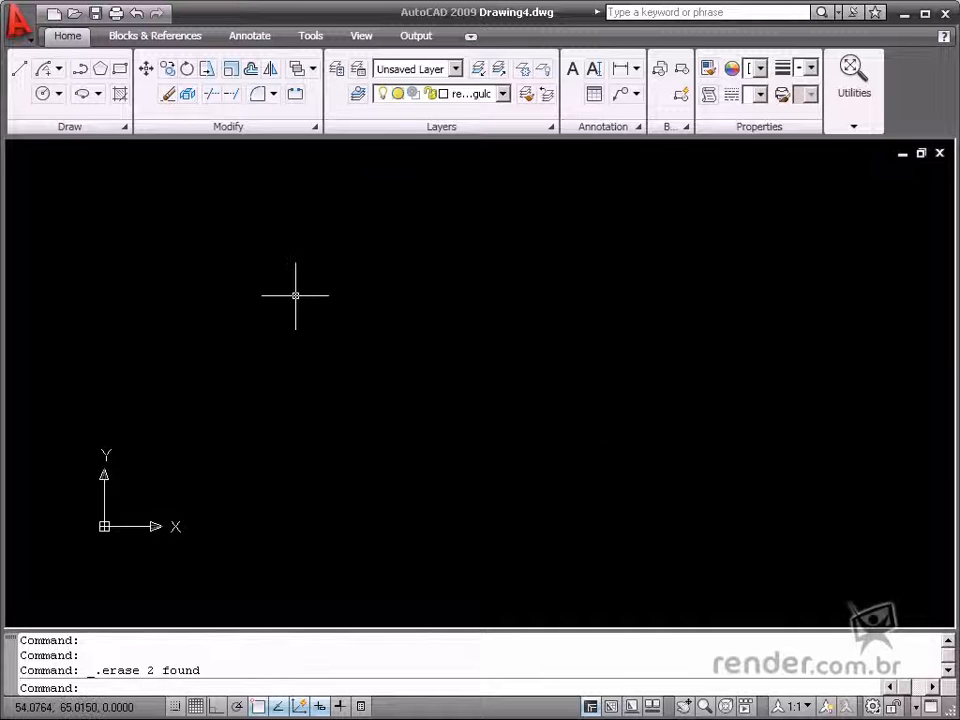
{"action": "mouse_move", "coordinate": [262, 350]}
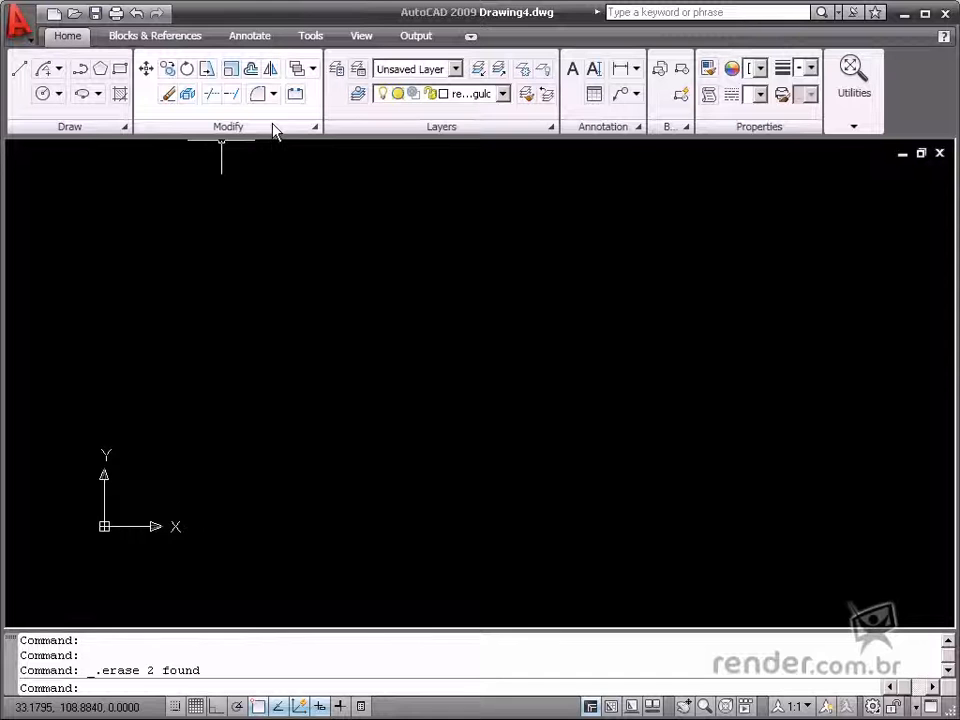
Step: Start the Rectangle tool from the Draw panel on the cleared drawing
{"action": "left_click", "coordinate": [228, 126]}
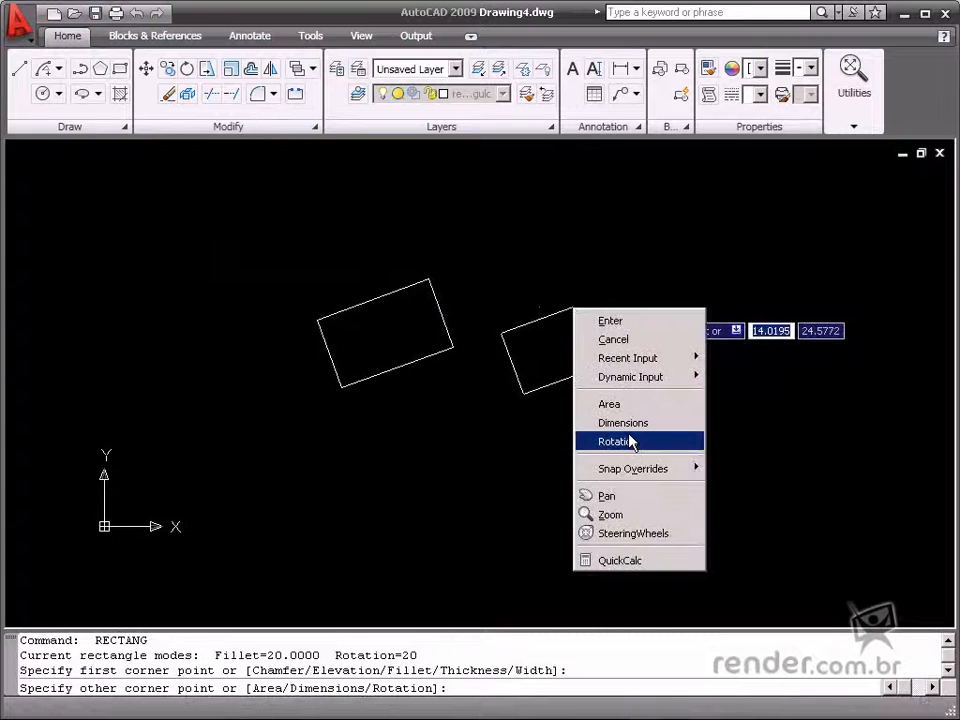
Step: Reset the rotation angle and finish an upright square overlapping the tilted rectangle
{"action": "left_click", "coordinate": [616, 442]}
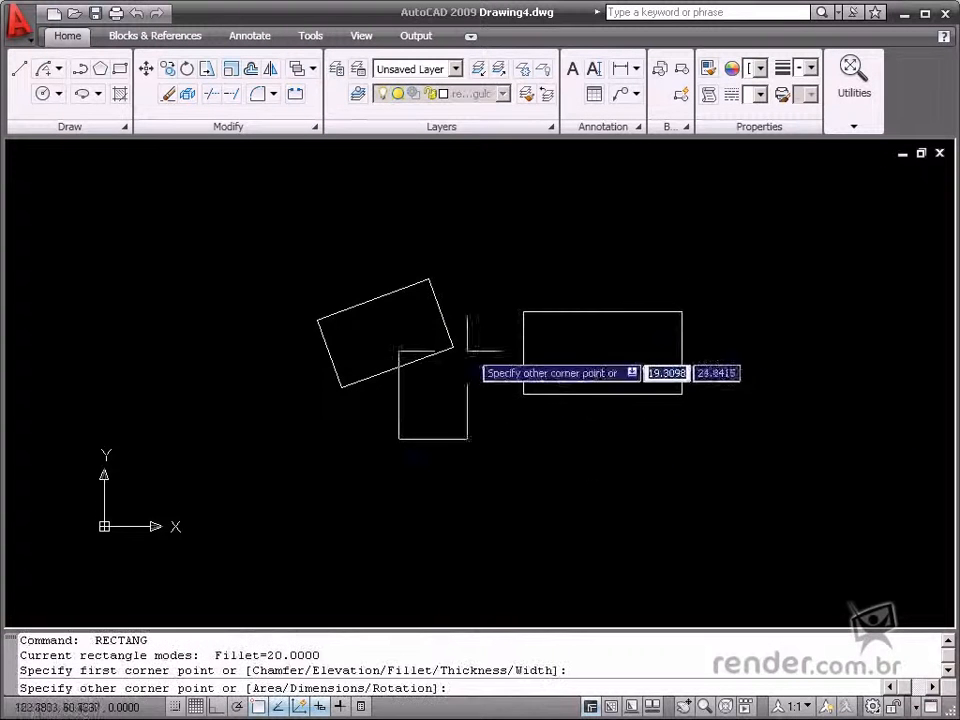
{"action": "left_click", "coordinate": [448, 230]}
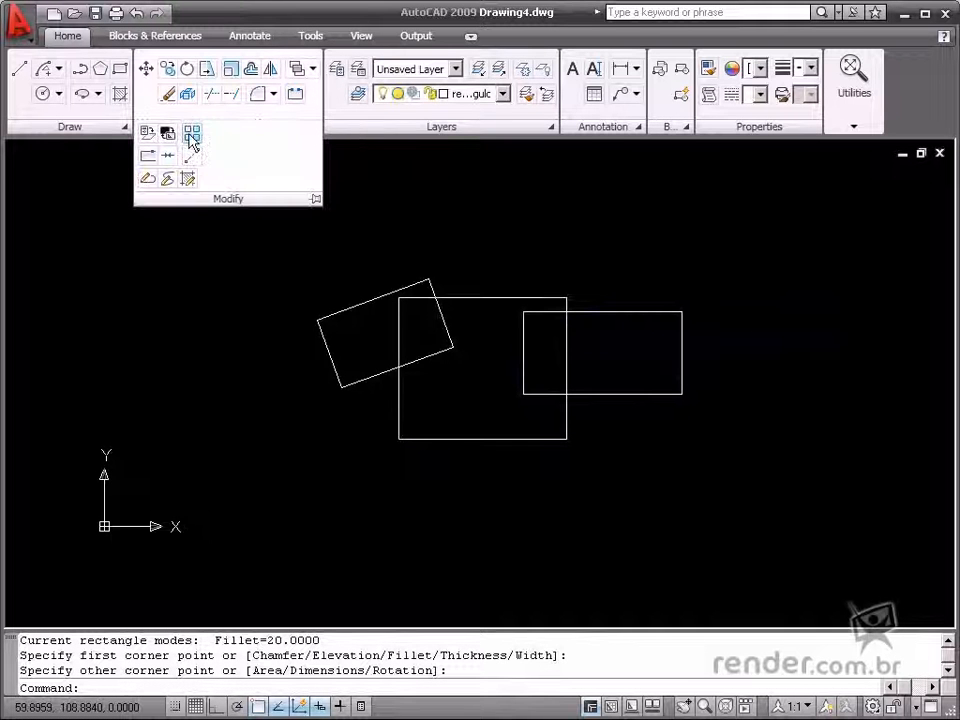
{"action": "mouse_move", "coordinate": [192, 136]}
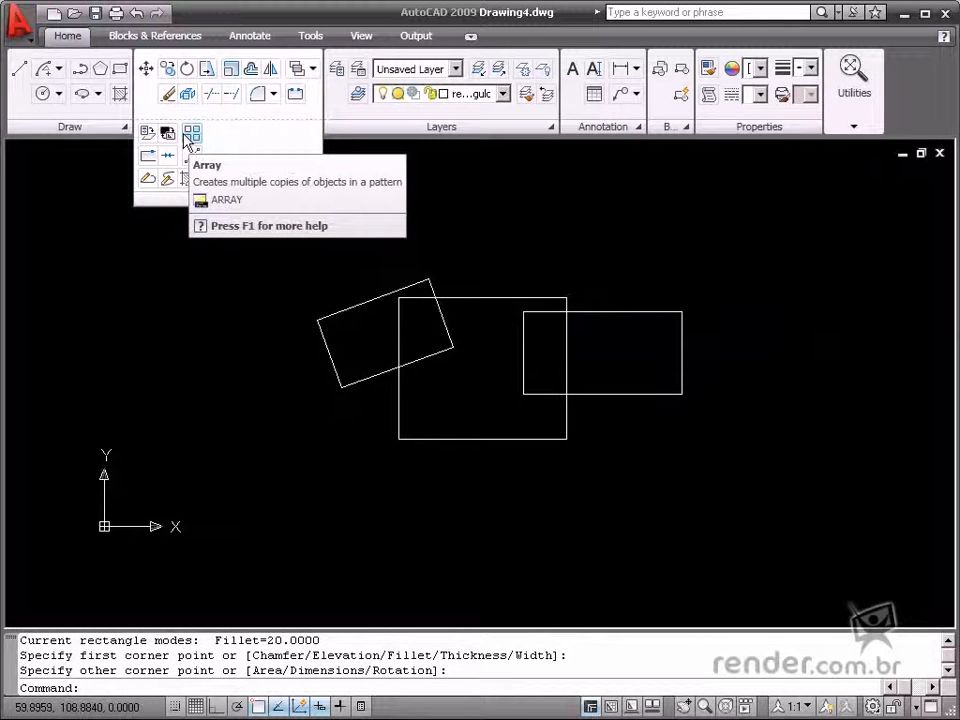
{"action": "mouse_move", "coordinate": [188, 94]}
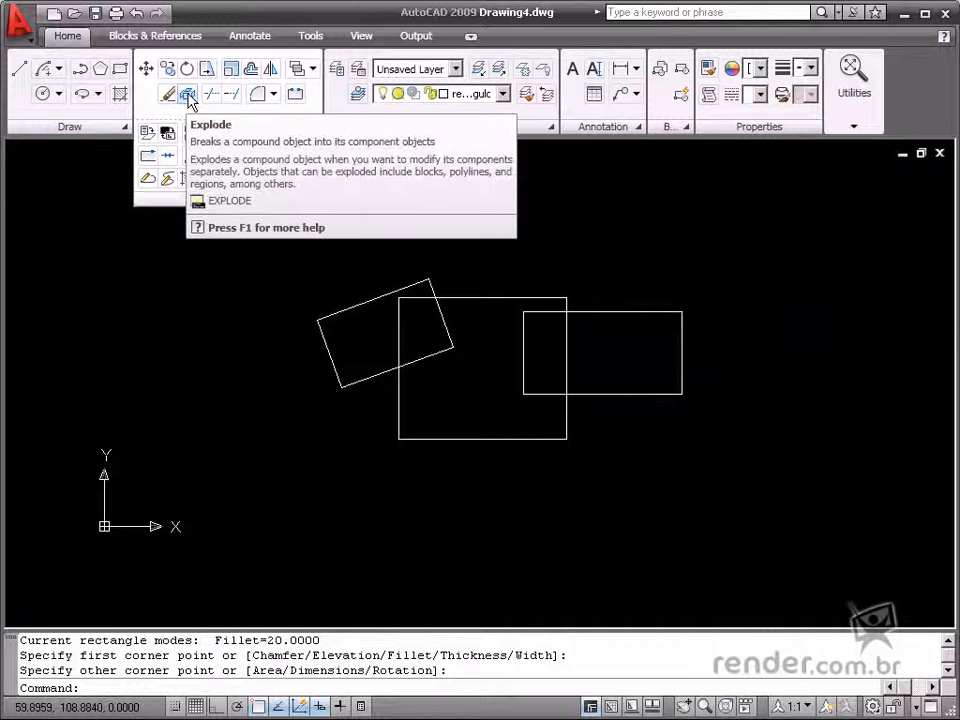
Step: Launch Explode from the Modify panel so it awaits object selection
{"action": "left_click", "coordinate": [188, 94]}
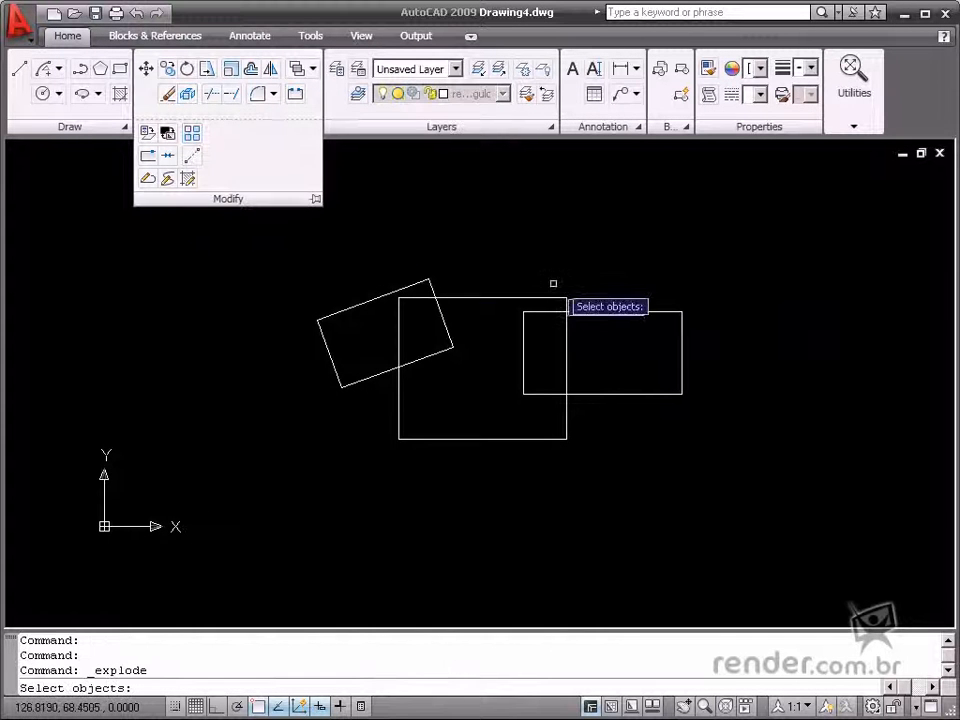